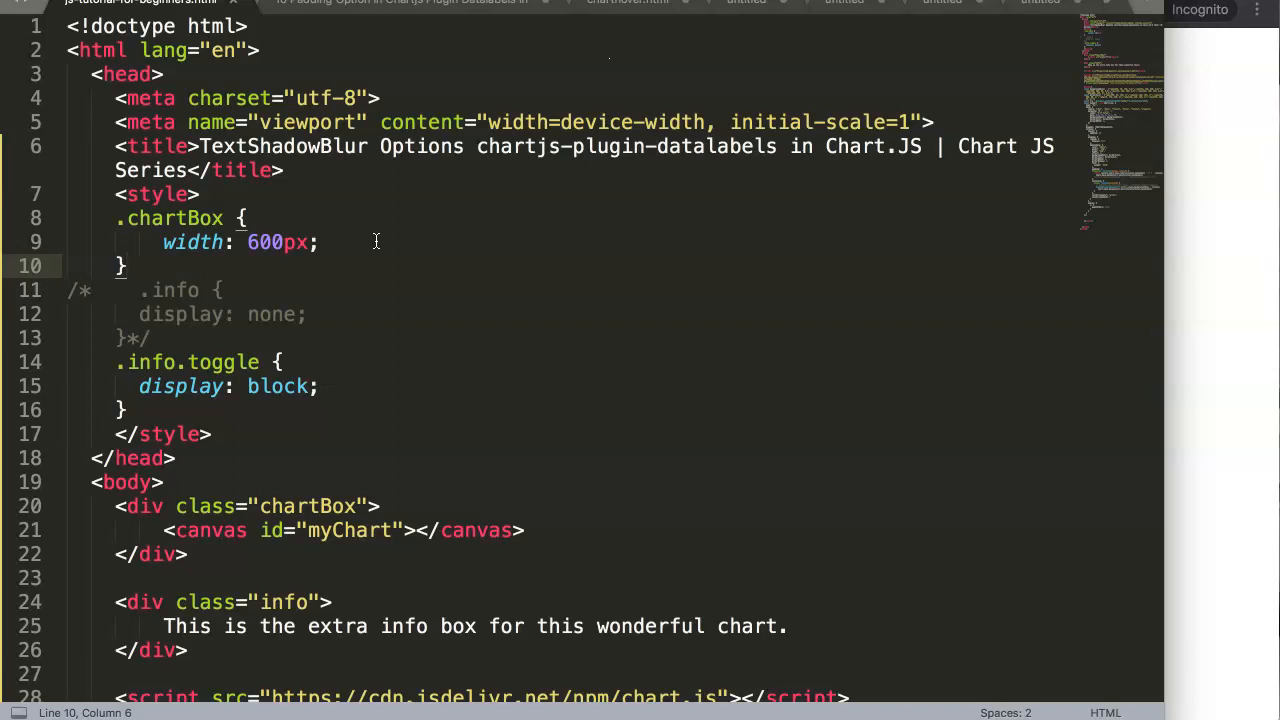
pyautogui.moveTo(285, 300)
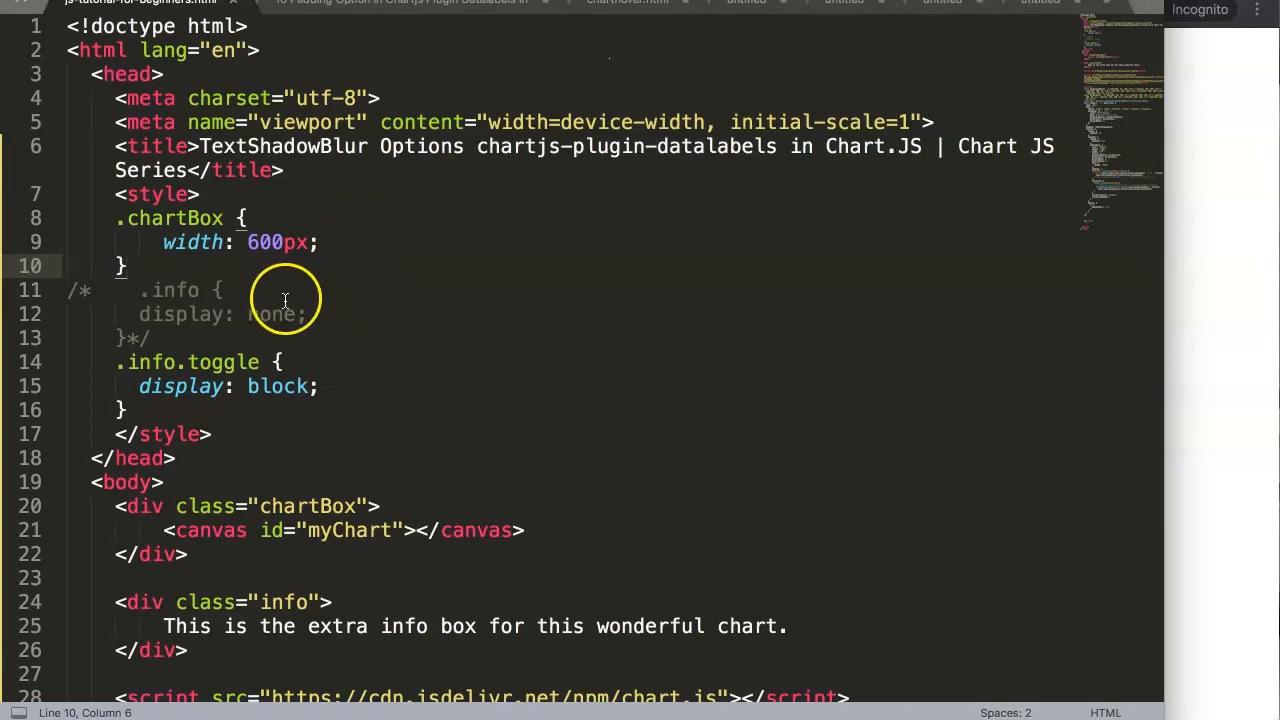
# Step: Comment out the textStrokeColor and textStrokeWidth lines (80–81) in the datalabels options
pyautogui.scroll(-3)
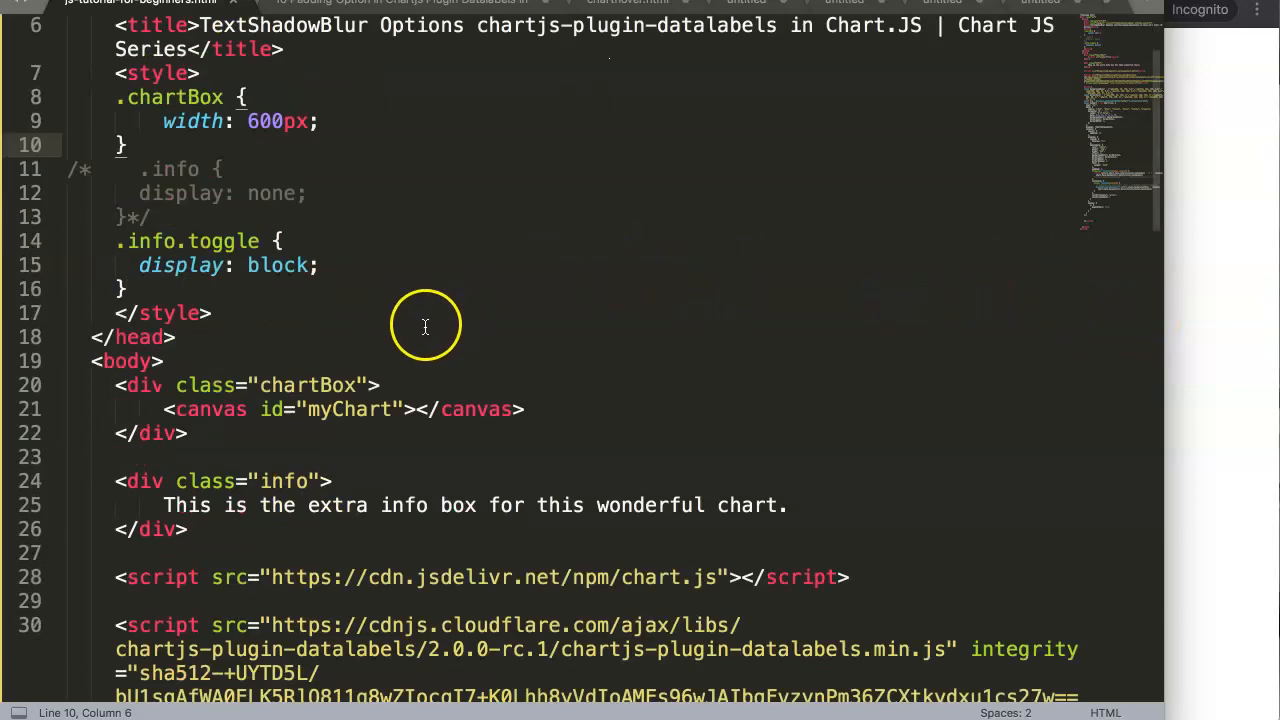
pyautogui.scroll(-3)
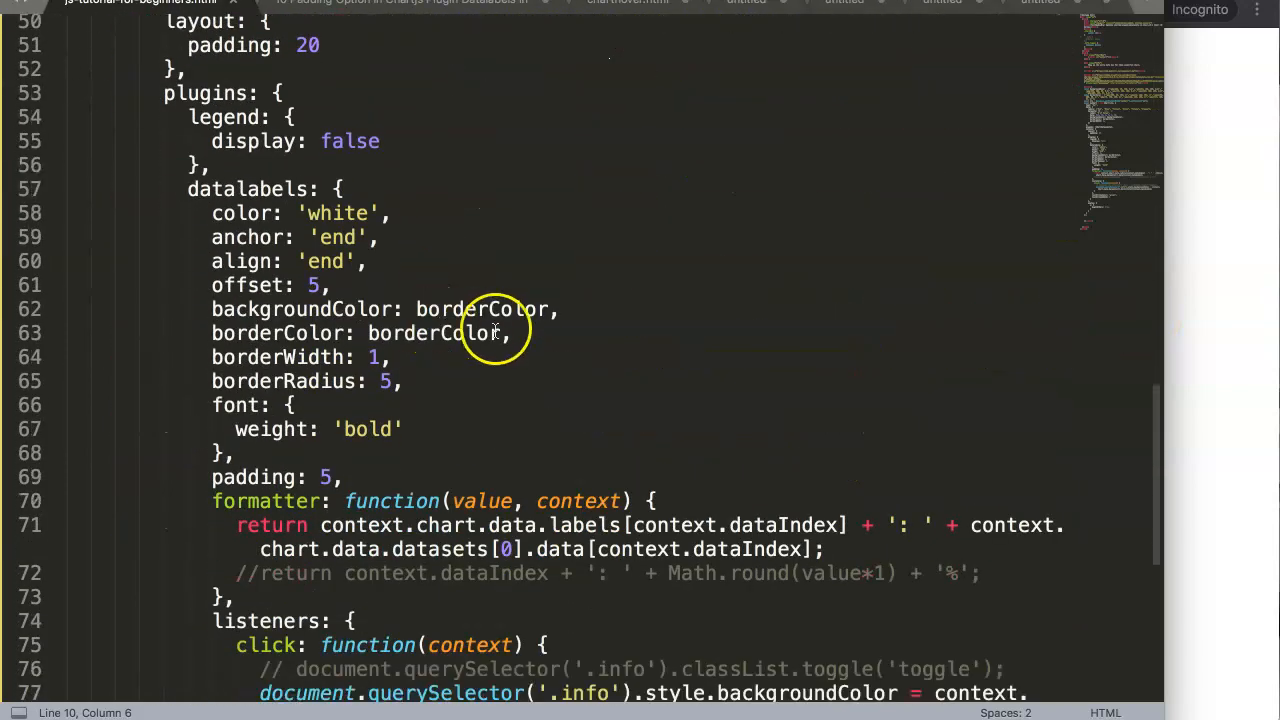
pyautogui.scroll(-3)
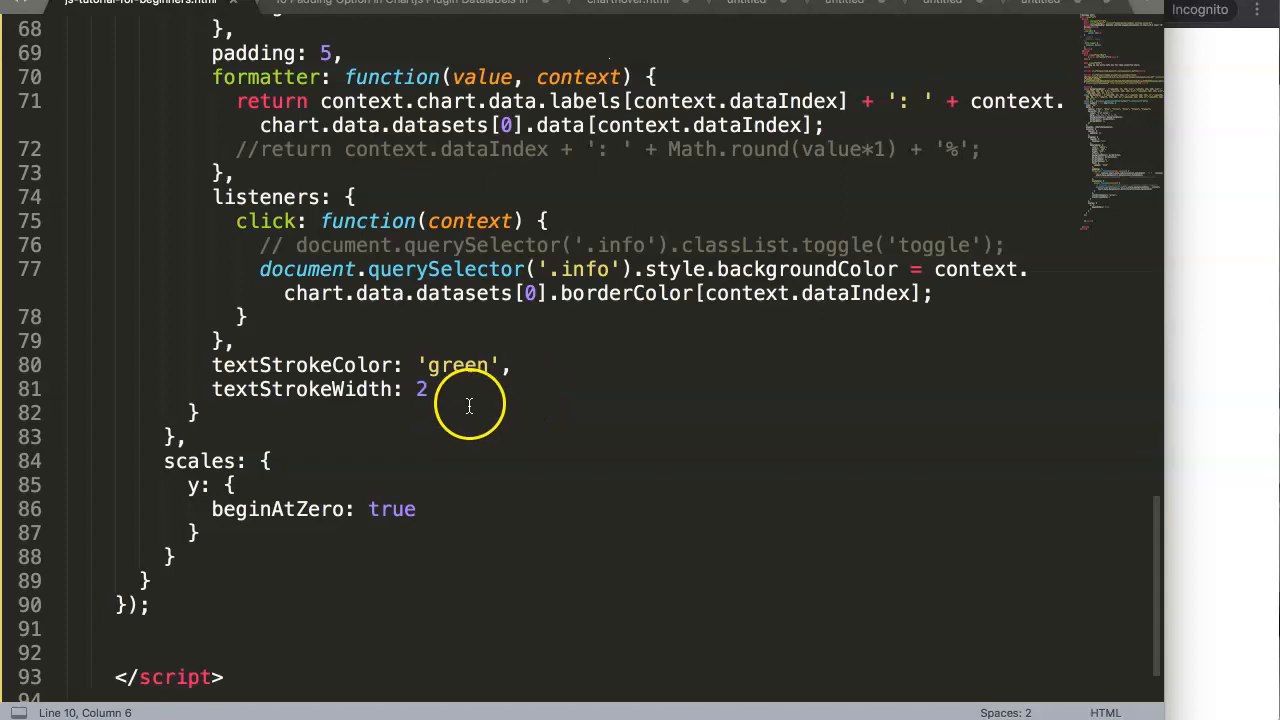
pyautogui.moveTo(127, 340); pyautogui.dragTo(425, 389)
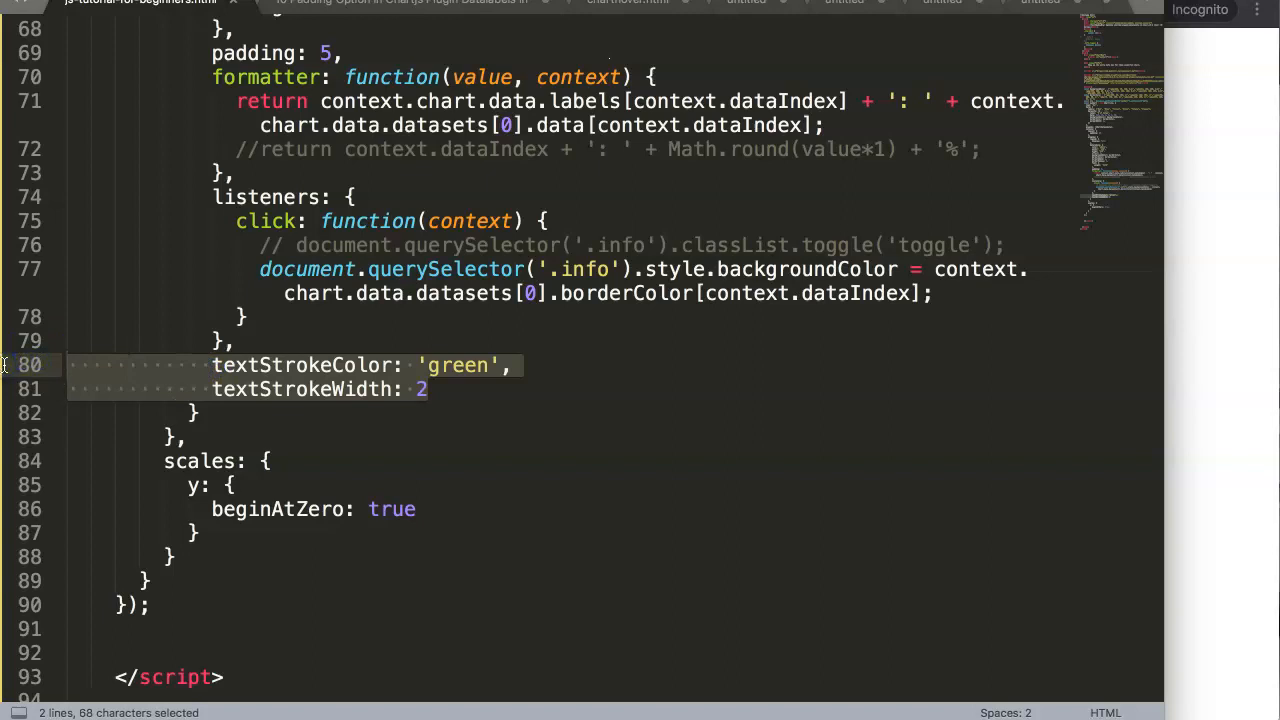
pyautogui.moveTo(1270, 395)
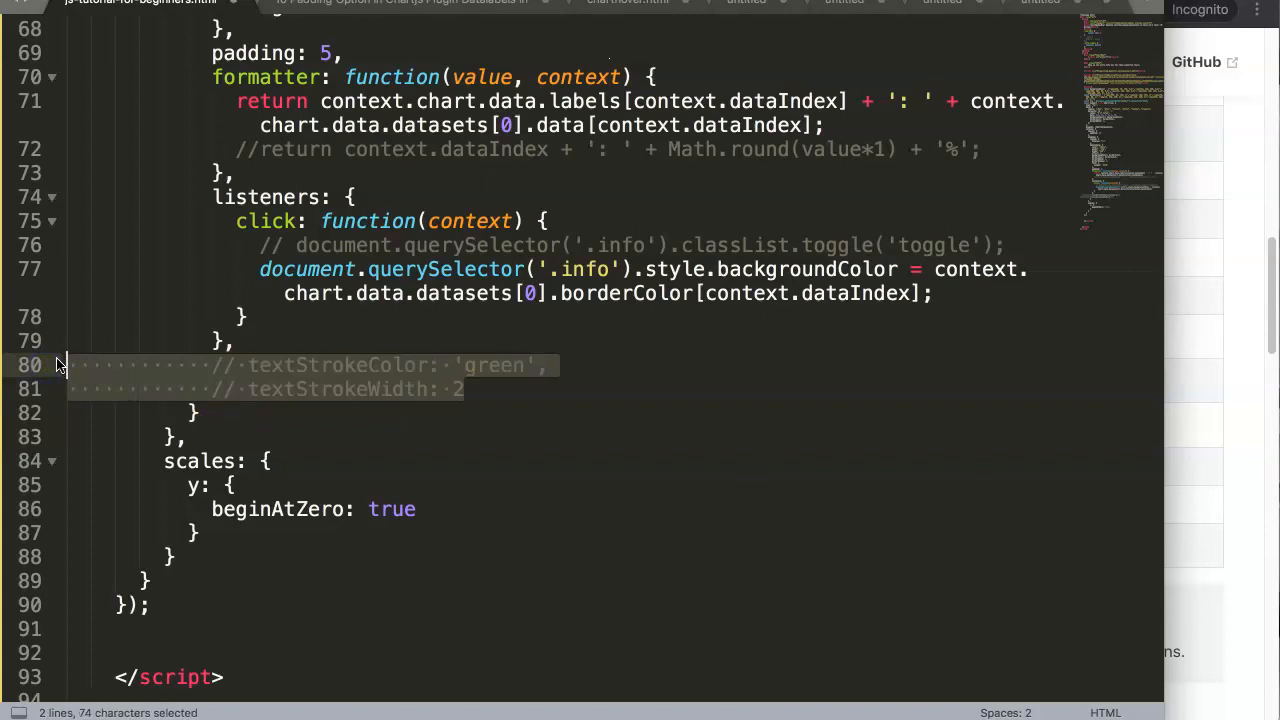
pyautogui.click(472, 389)
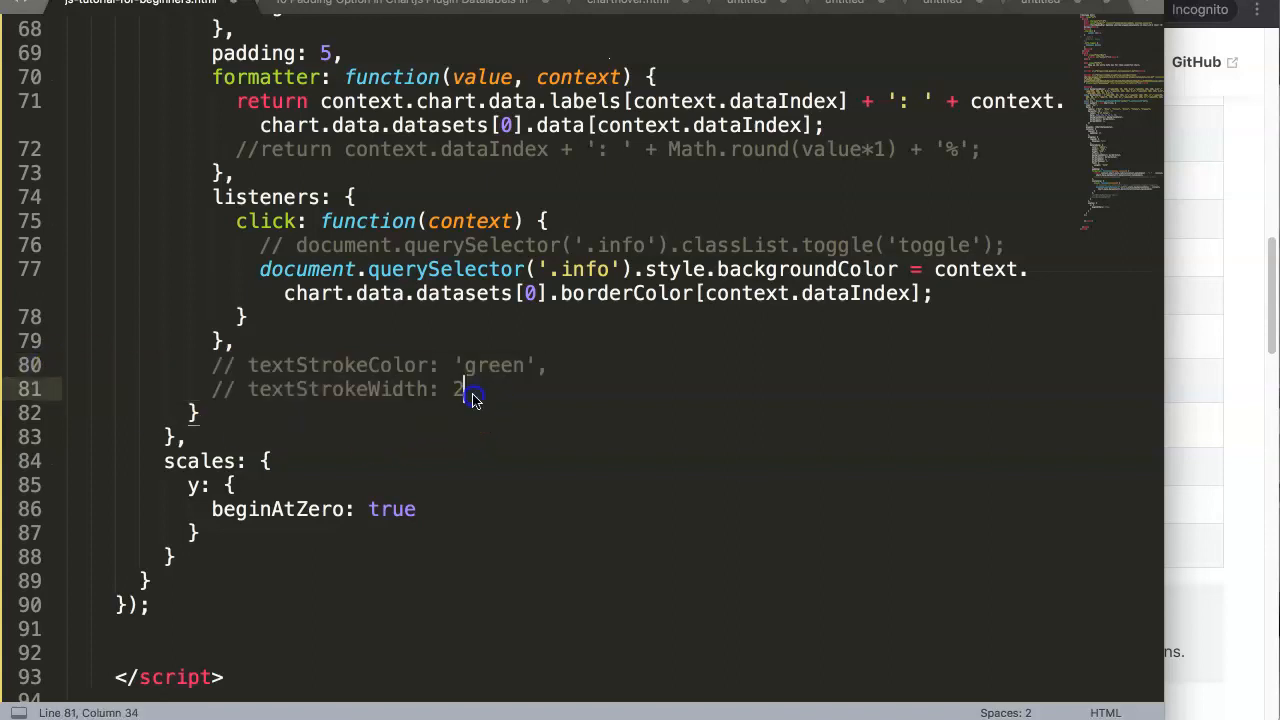
pyautogui.write('te')
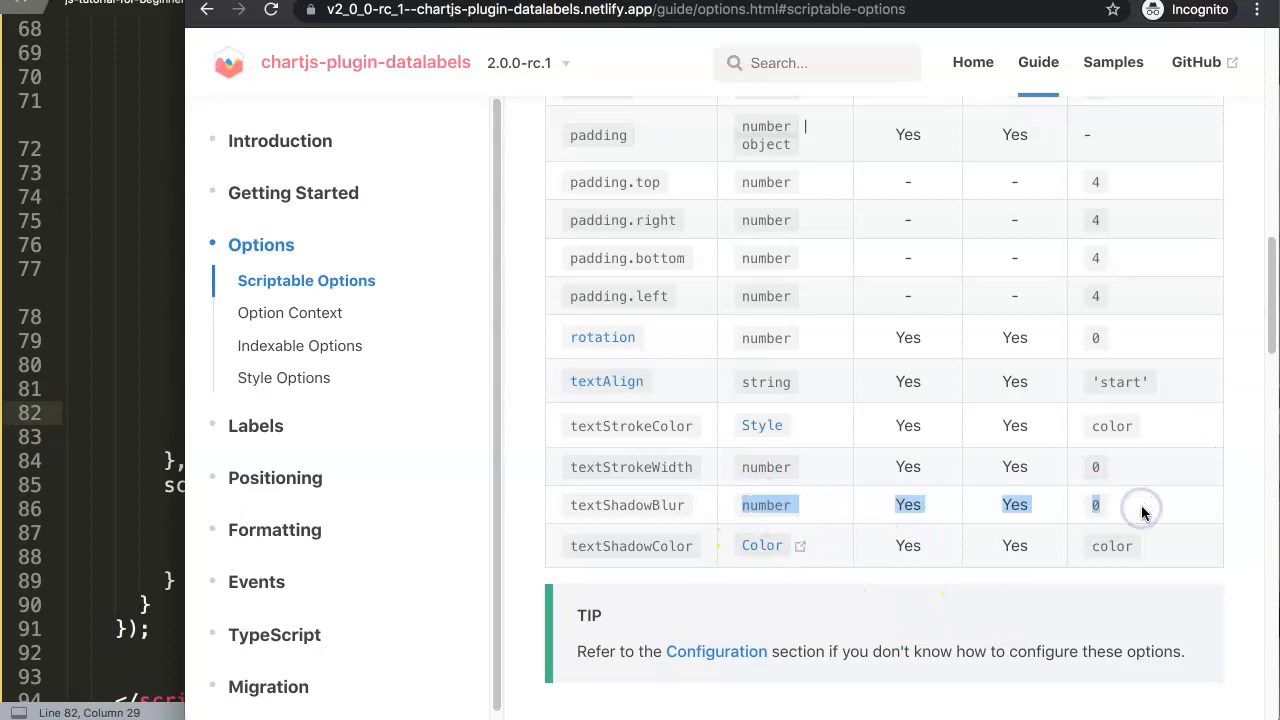
pyautogui.moveTo(1143, 512)
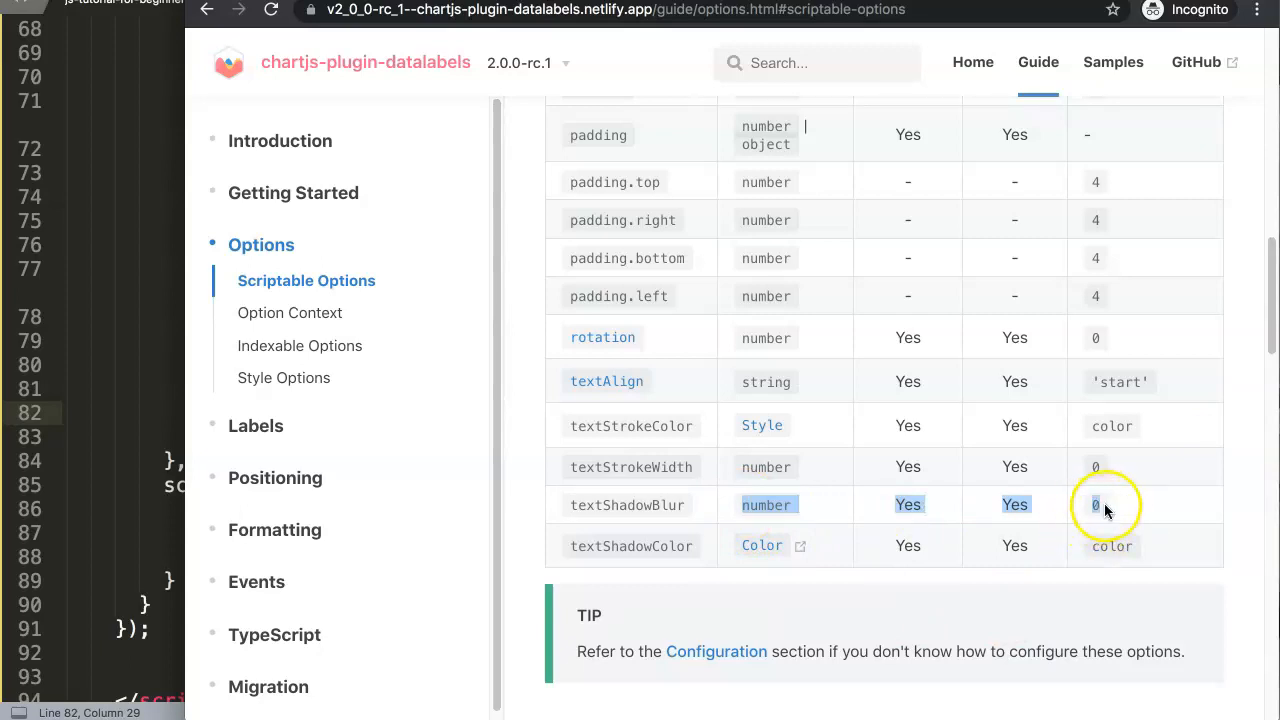
pyautogui.moveTo(95, 363)
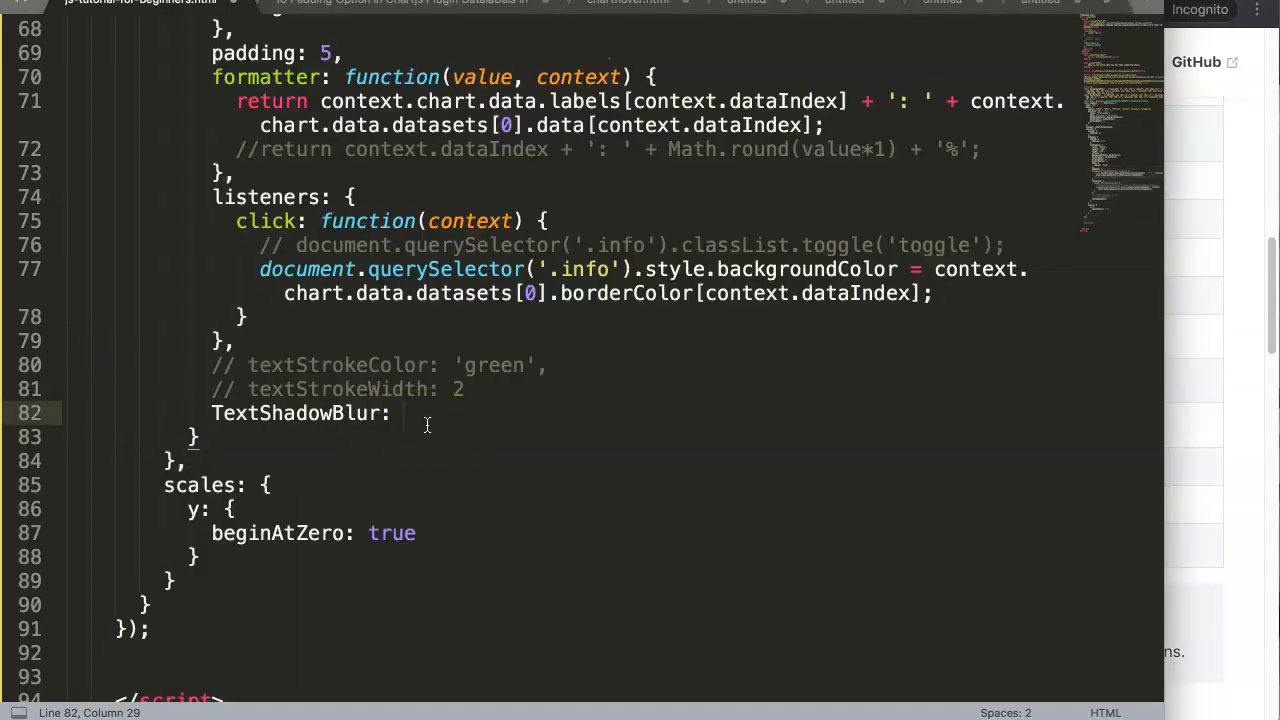
# Step: Add 'TextShadowBlur: 10' below the commented stroke lines and save
pyautogui.write('10')
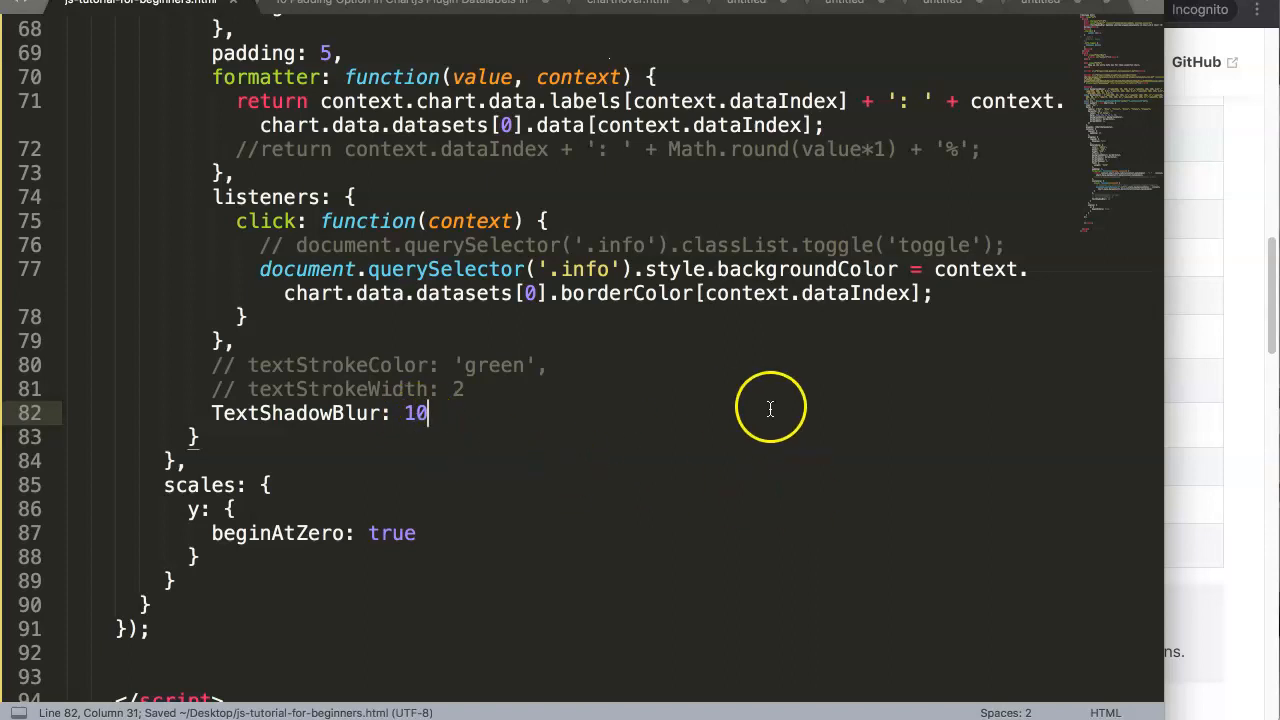
pyautogui.moveTo(744, 404)
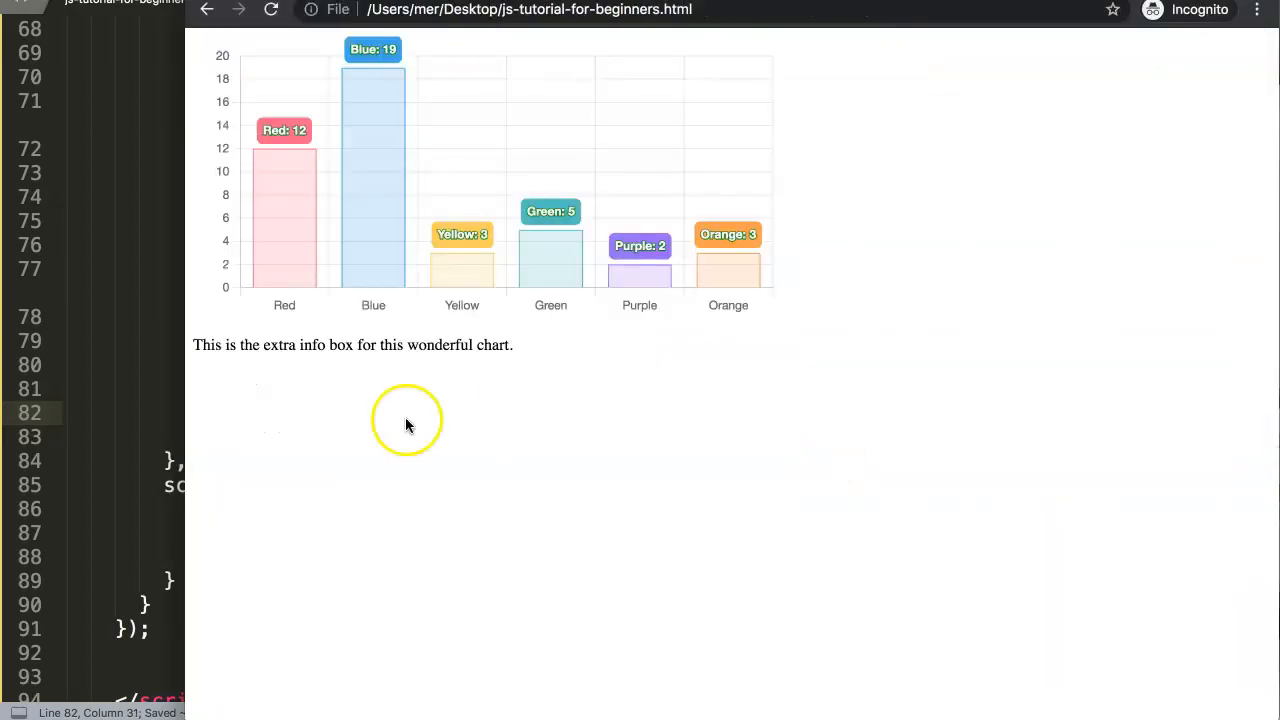
pyautogui.moveTo(922, 214)
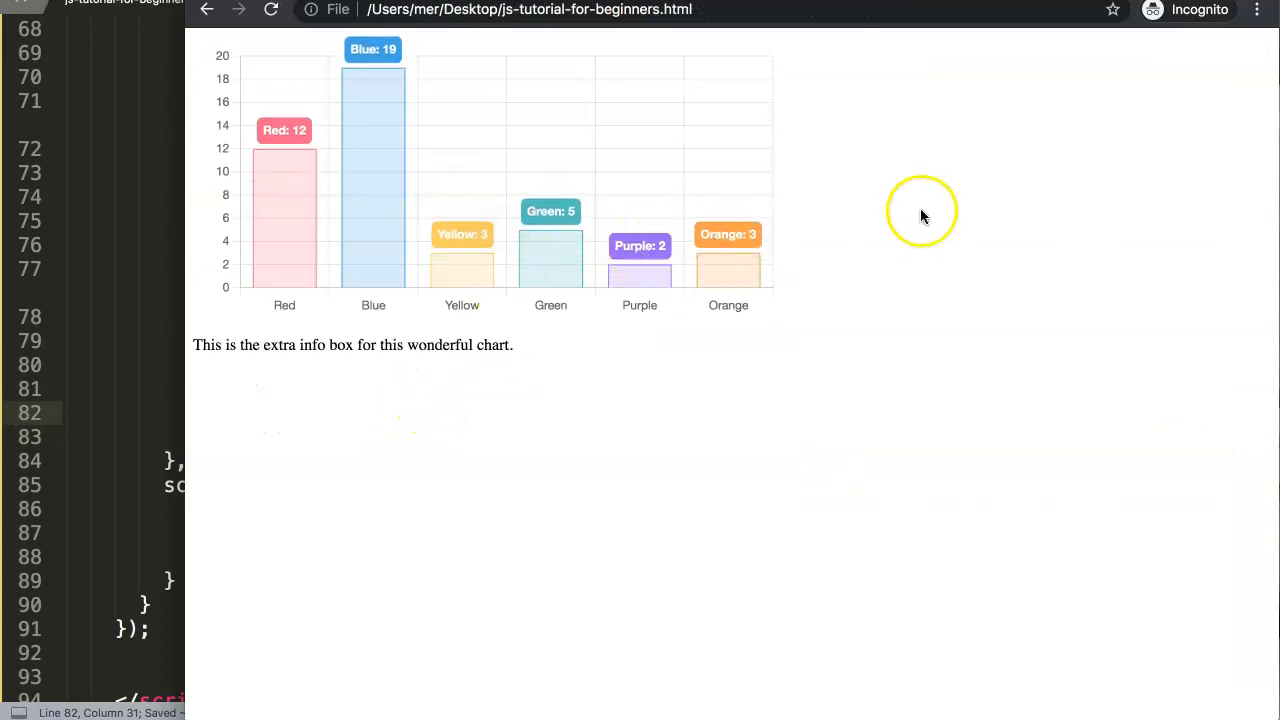
pyautogui.moveTo(218, 152)
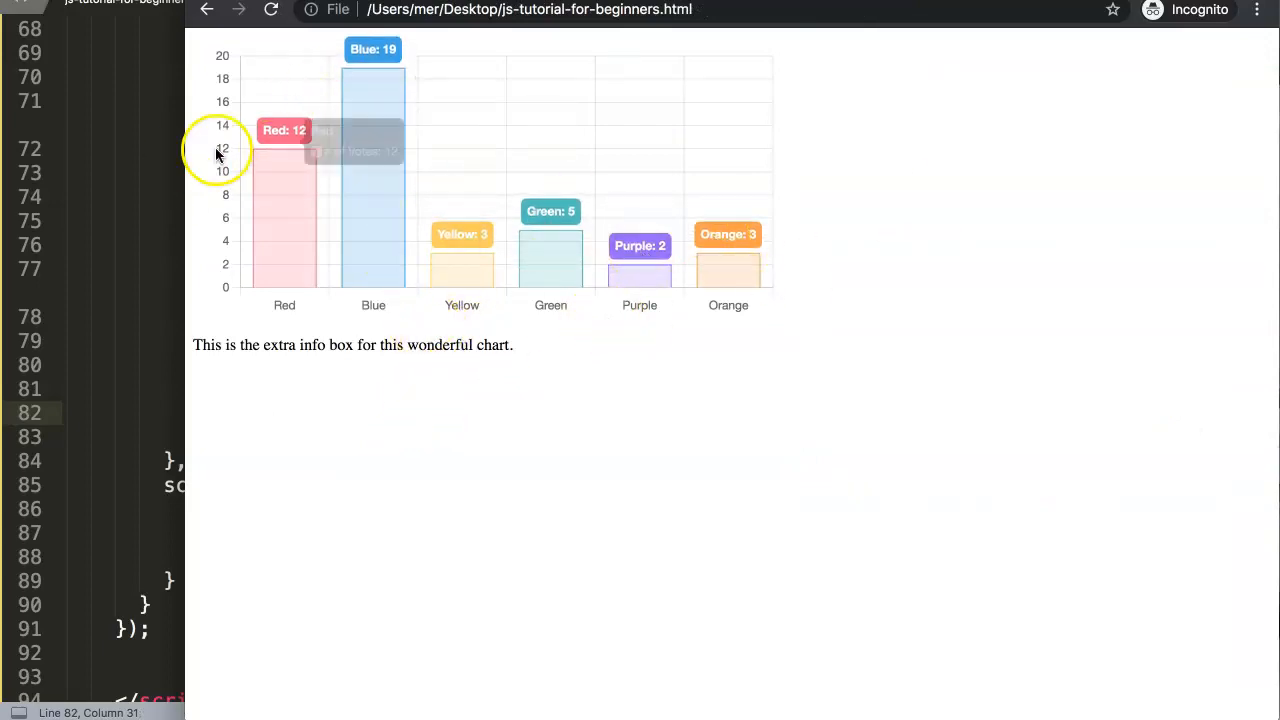
pyautogui.moveTo(108, 270)
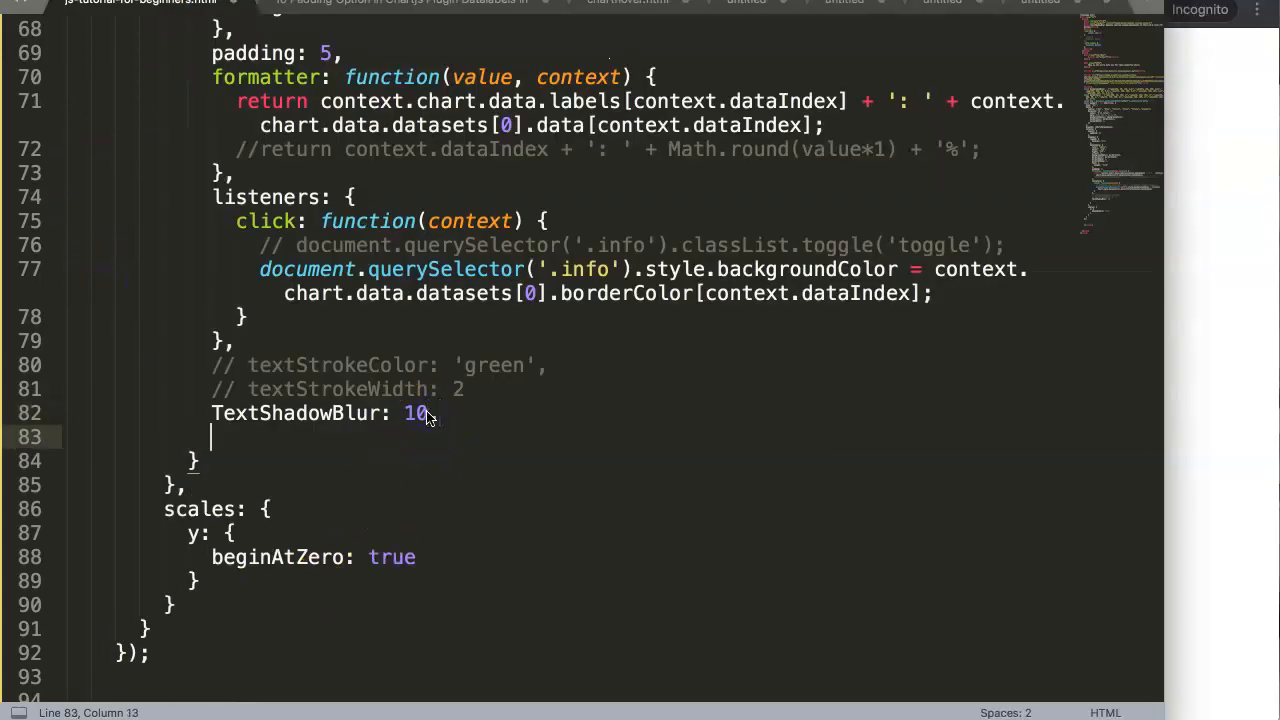
# Step: Correct the option name to textShadowBlur, end it with a comma, and save
pyautogui.write('Text')
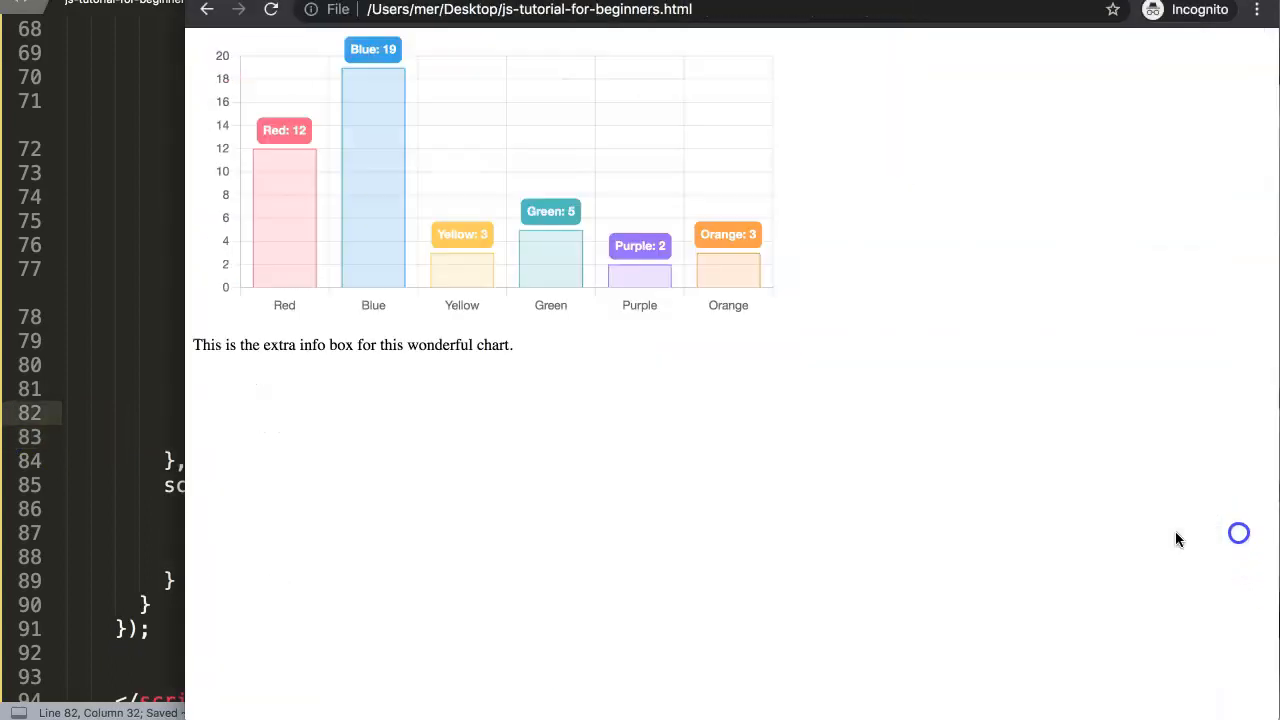
pyautogui.moveTo(518, 240)
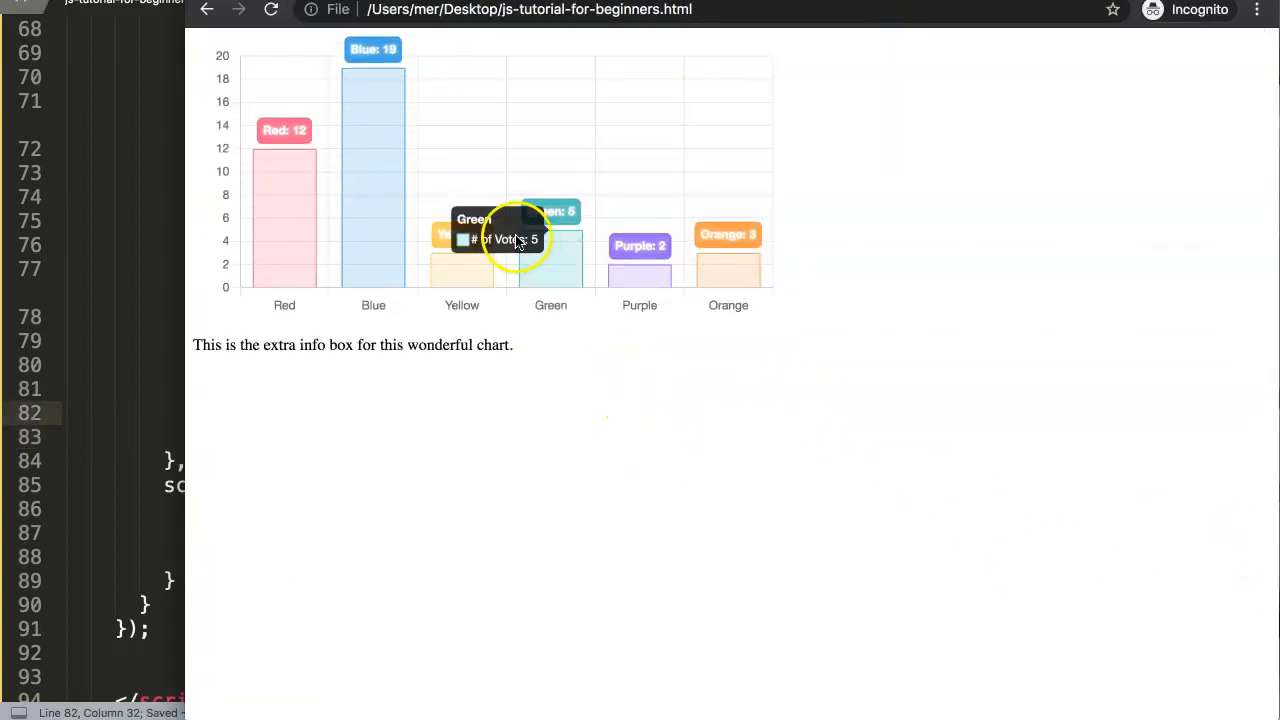
pyautogui.moveTo(378, 65)
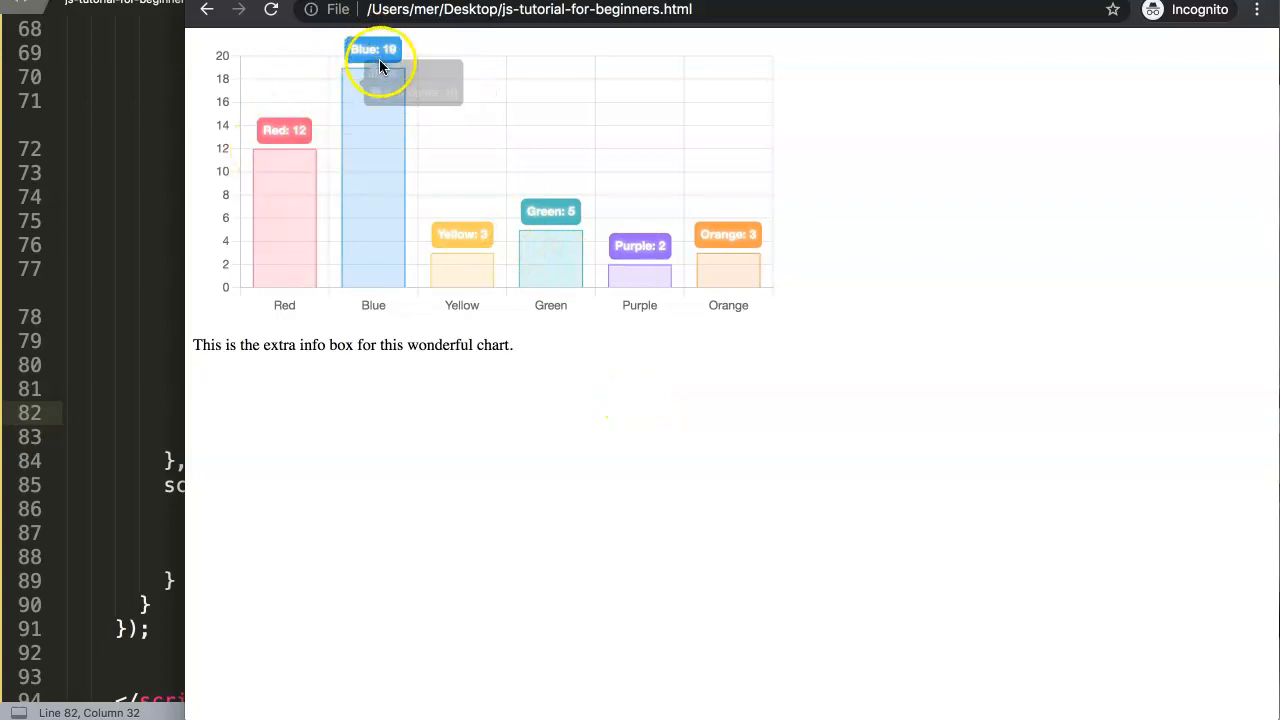
pyautogui.moveTo(531, 267)
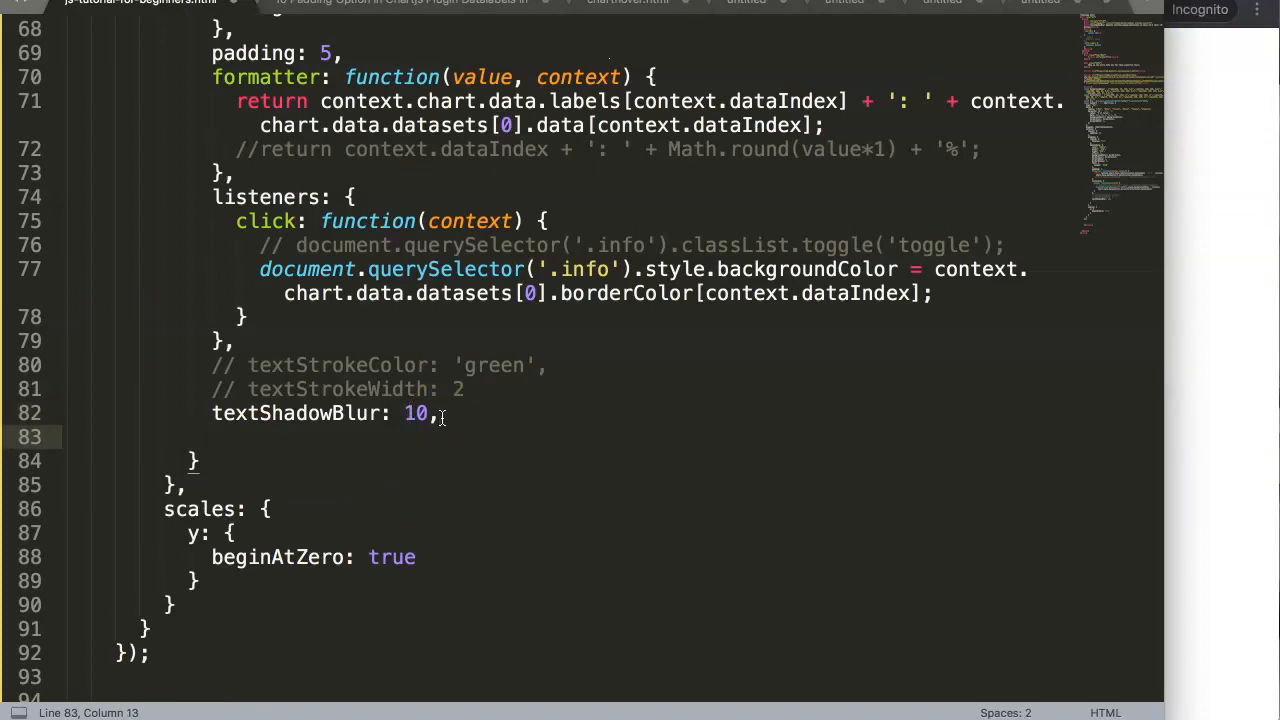
# Step: Add textShadowColor: 'black' on line 83 after textShadowBlur and save
pyautogui.write('textShadowCol')
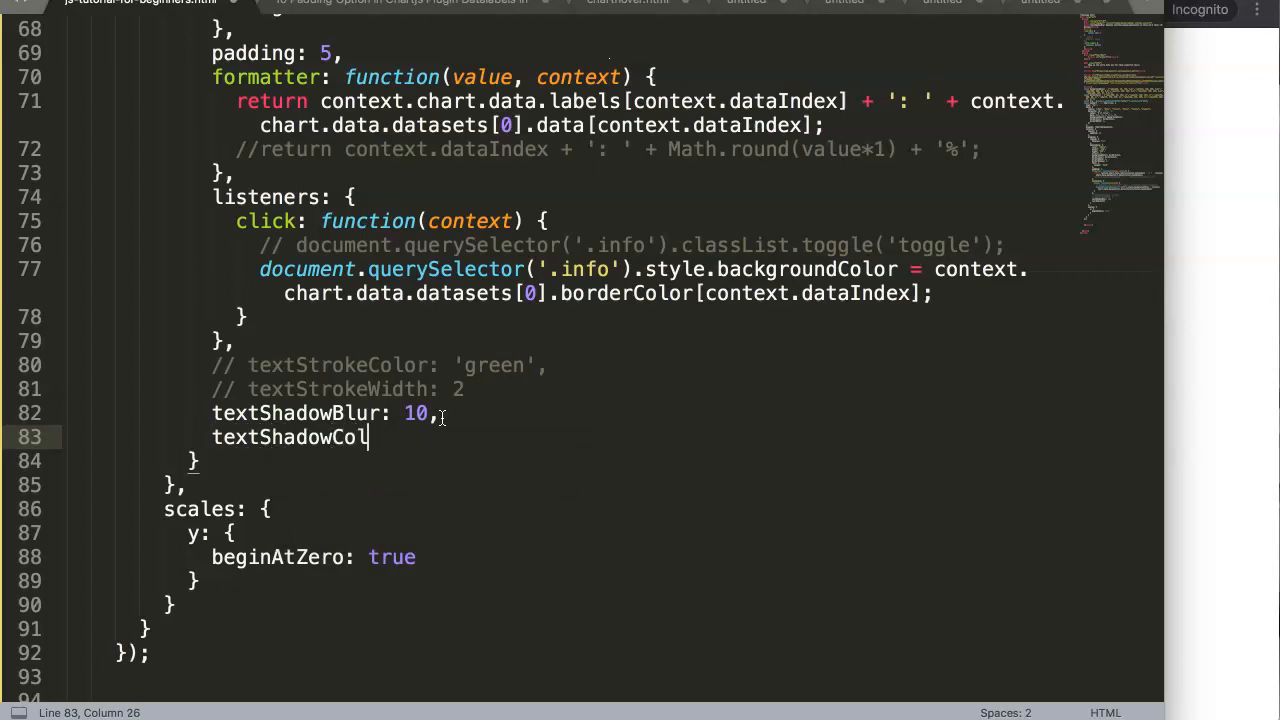
pyautogui.write('or:')
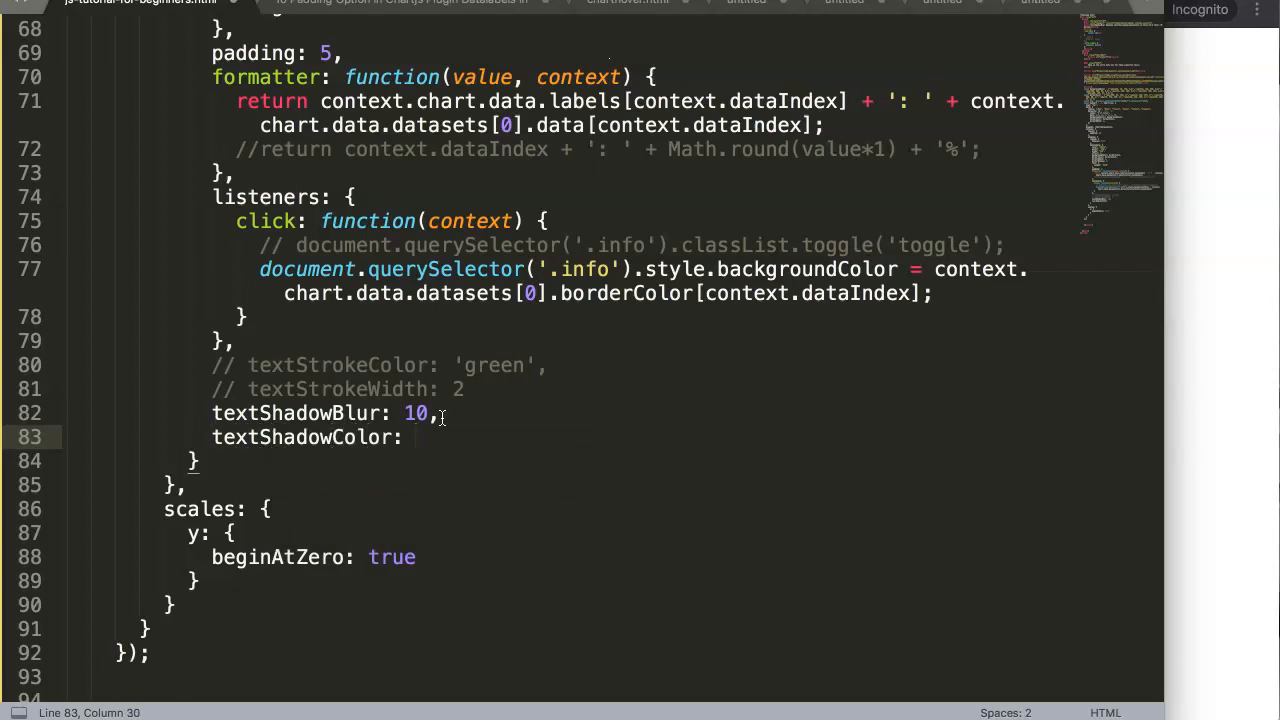
pyautogui.write("'black'")
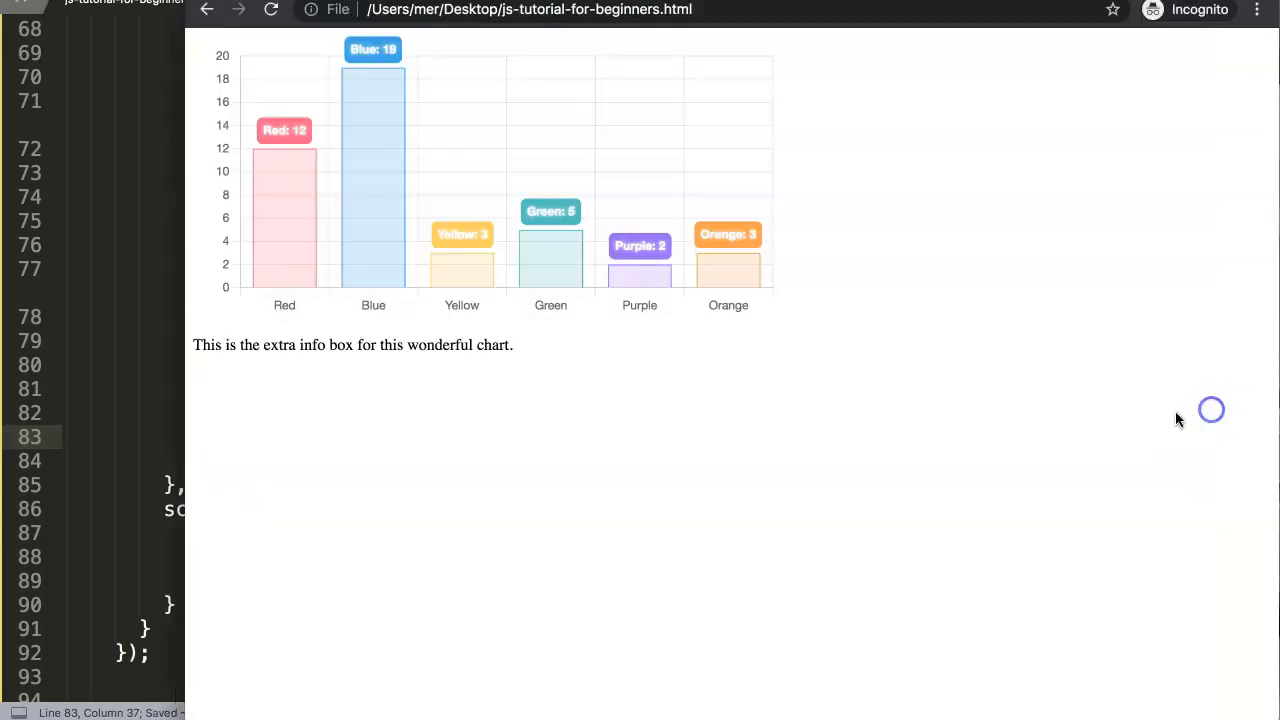
pyautogui.moveTo(565, 270)
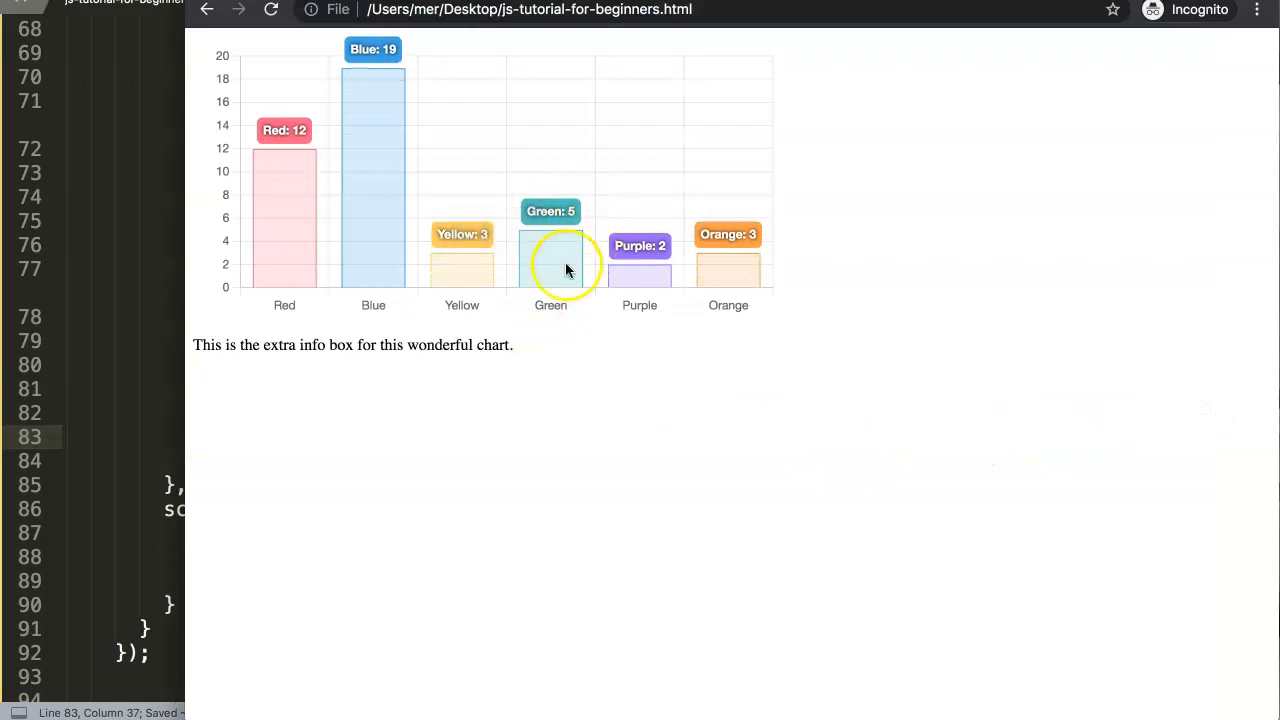
pyautogui.moveTo(778, 267)
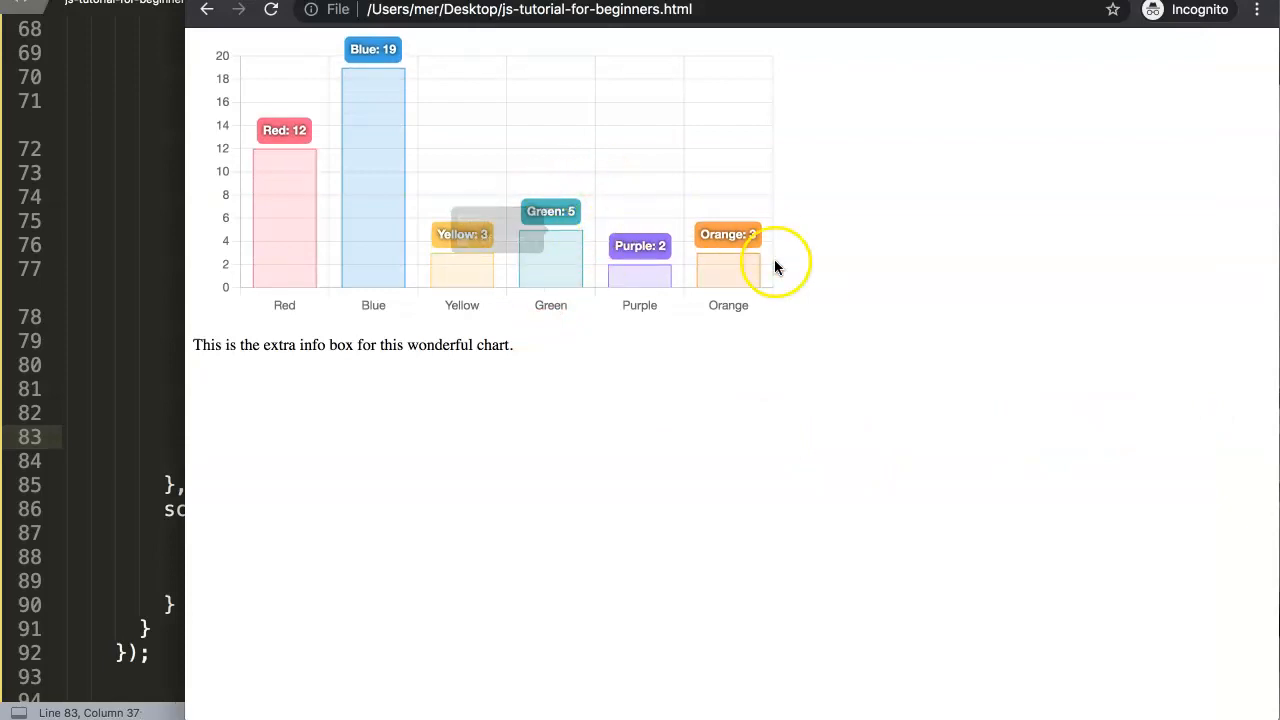
pyautogui.moveTo(960, 340)
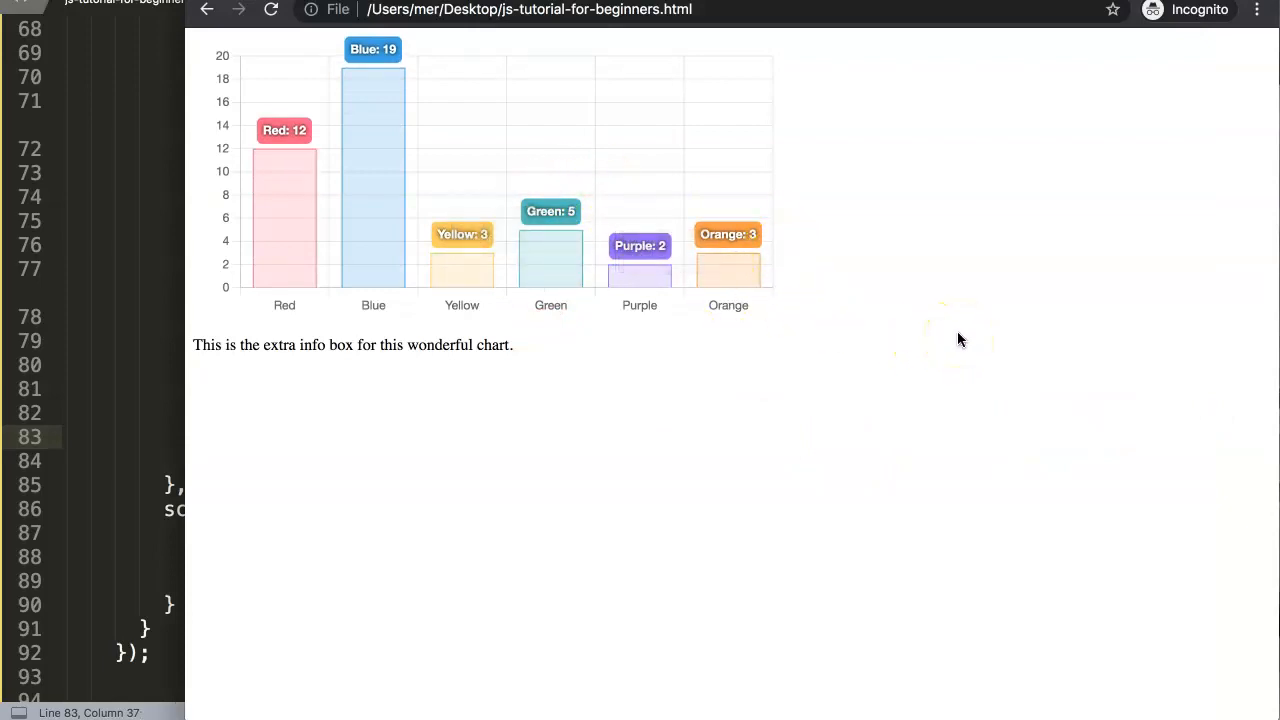